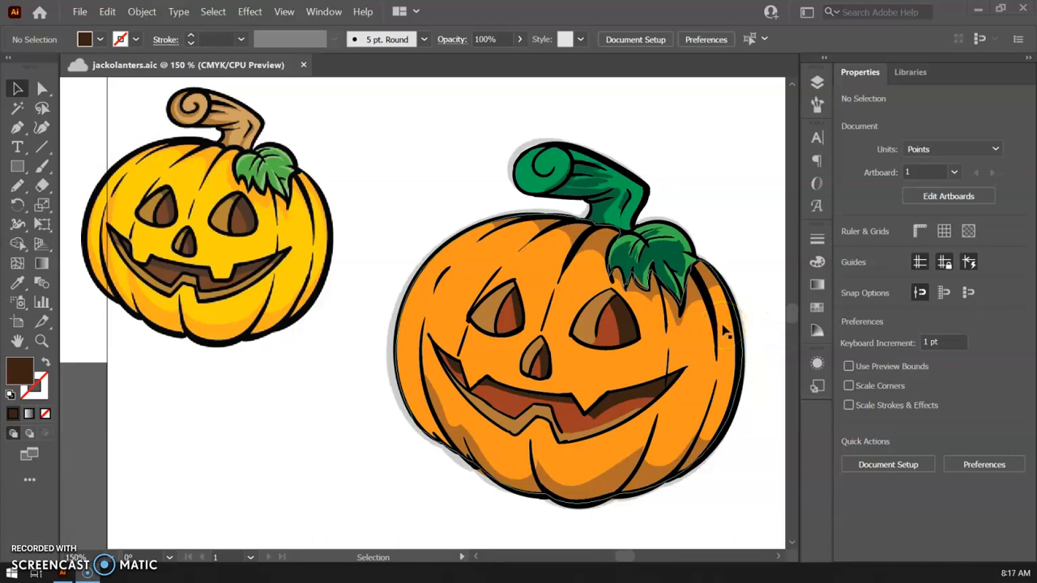
{"action": "mouse_move", "coordinate": [402, 149]}
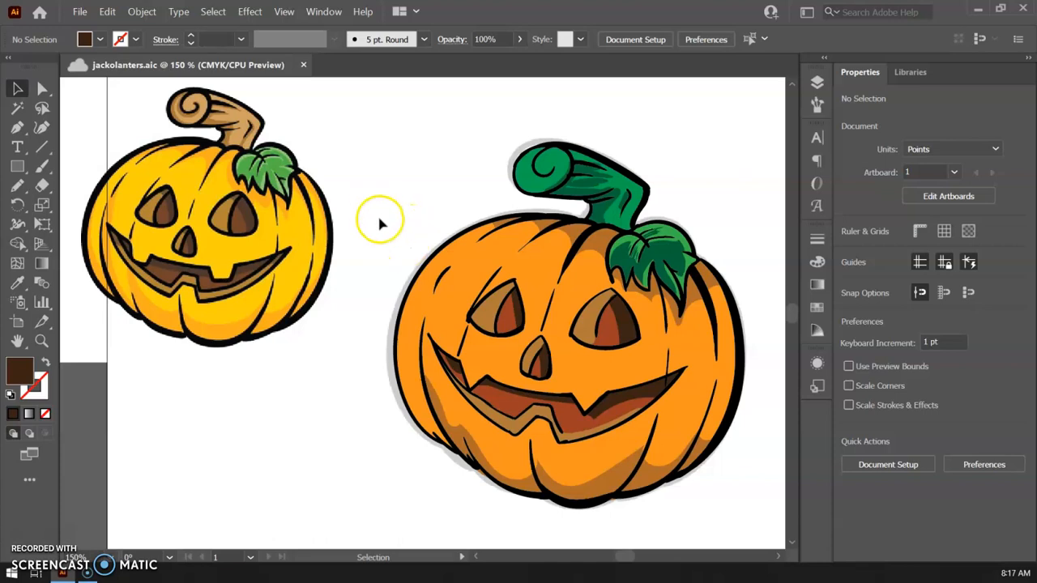
{"action": "mouse_move", "coordinate": [394, 214]}
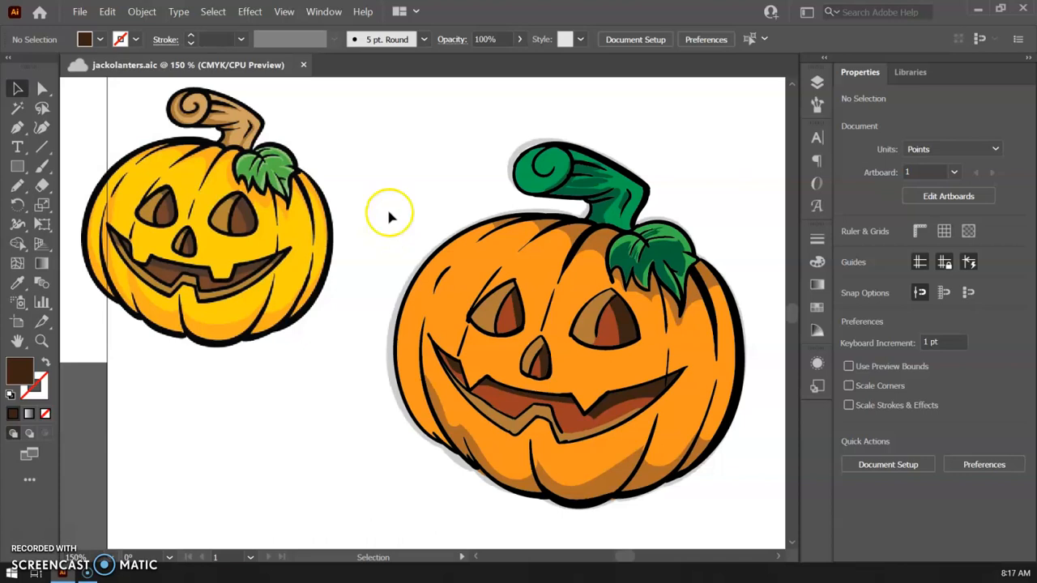
{"action": "mouse_move", "coordinate": [352, 159]}
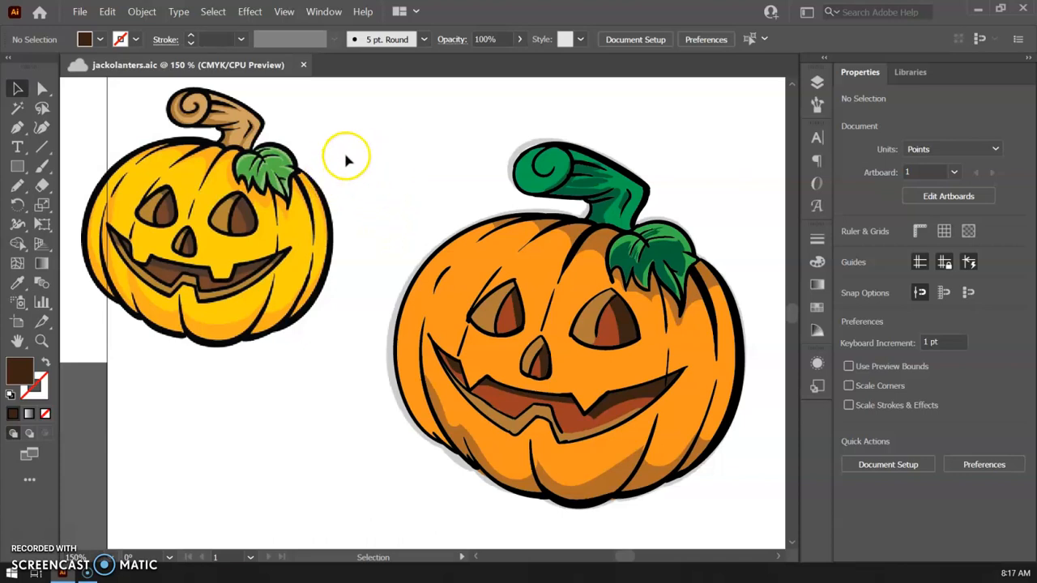
{"action": "mouse_move", "coordinate": [494, 156]}
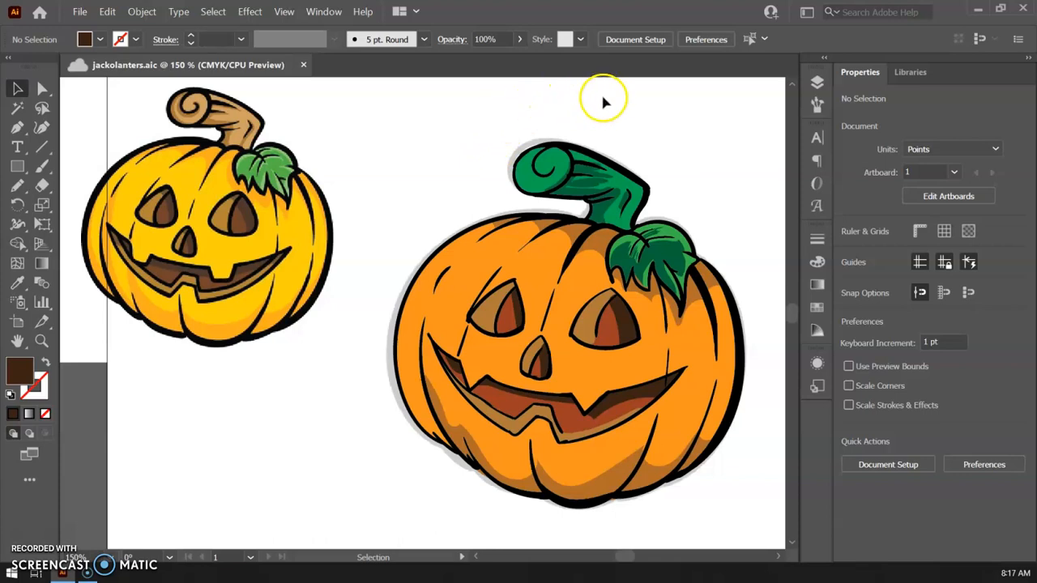
{"action": "mouse_move", "coordinate": [729, 126]}
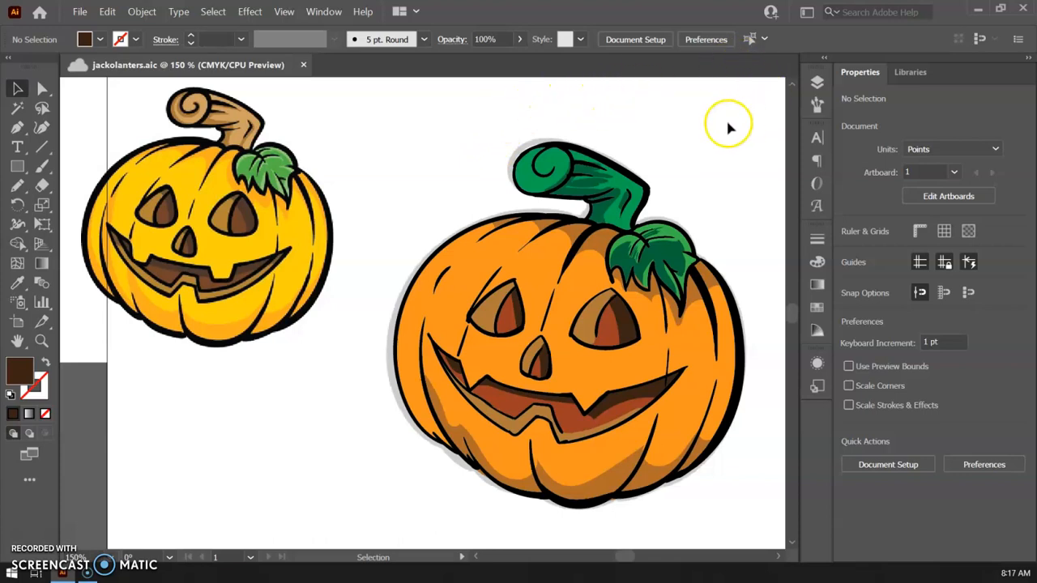
Open the Layers panel and unlock the Reference layer holding the pumpkin sketch
{"action": "left_click", "coordinate": [813, 81]}
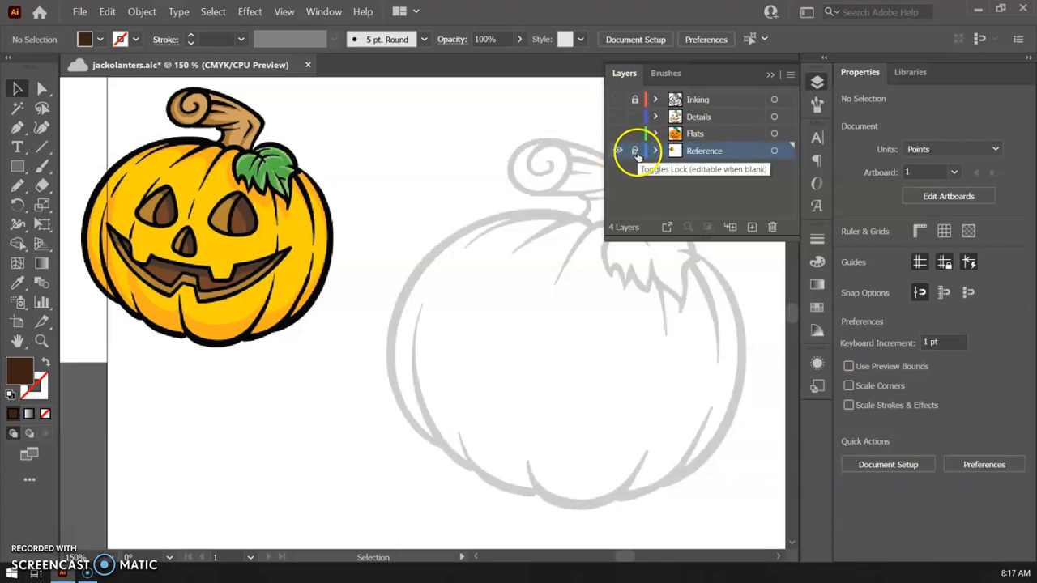
{"action": "left_click", "coordinate": [635, 151]}
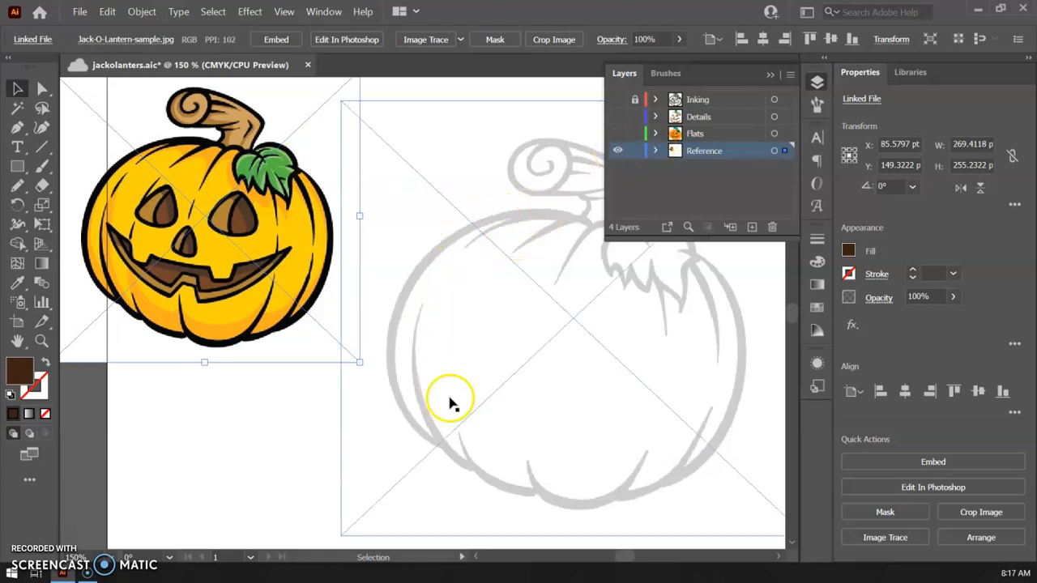
{"action": "mouse_move", "coordinate": [562, 360]}
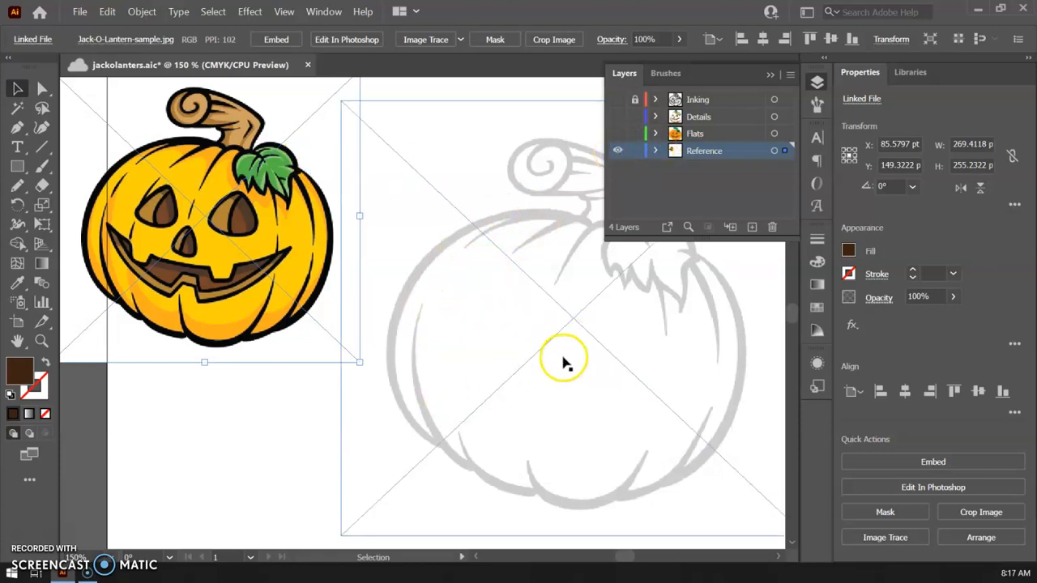
{"action": "mouse_move", "coordinate": [607, 357]}
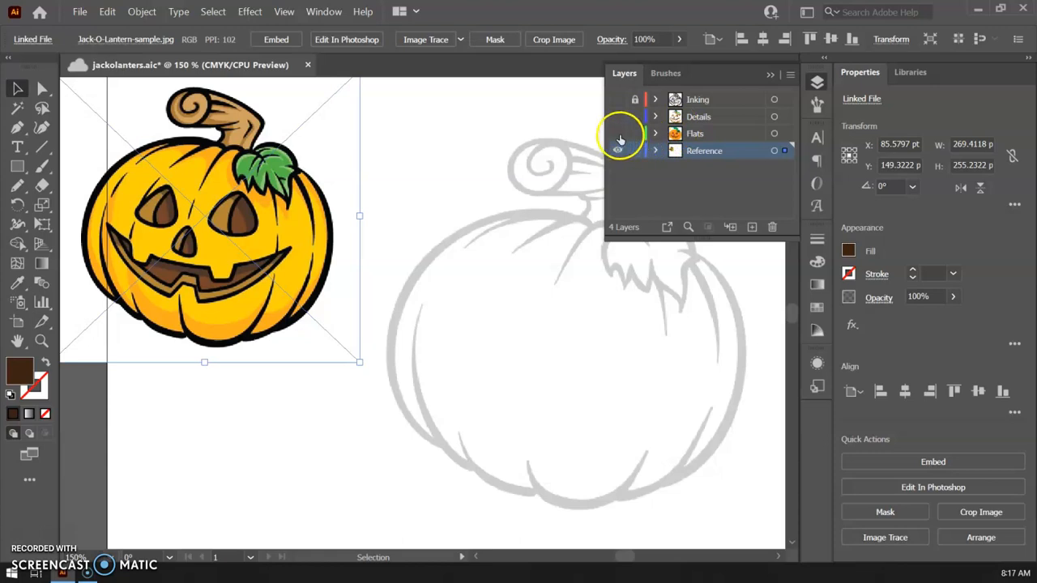
{"action": "mouse_move", "coordinate": [617, 152]}
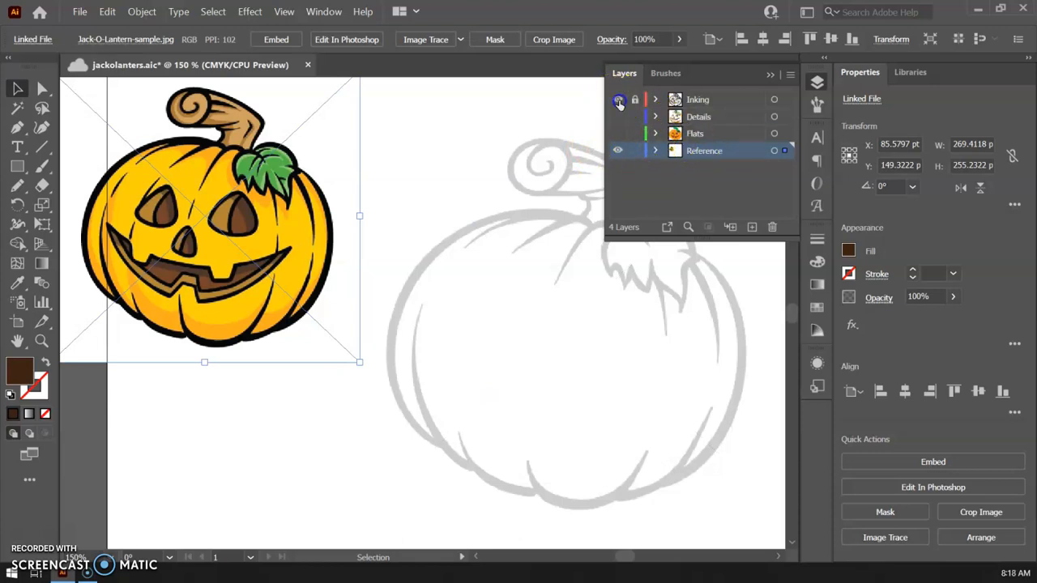
Show the Inking layer so black line art overlays the grey Reference sketch
{"action": "left_click", "coordinate": [618, 98]}
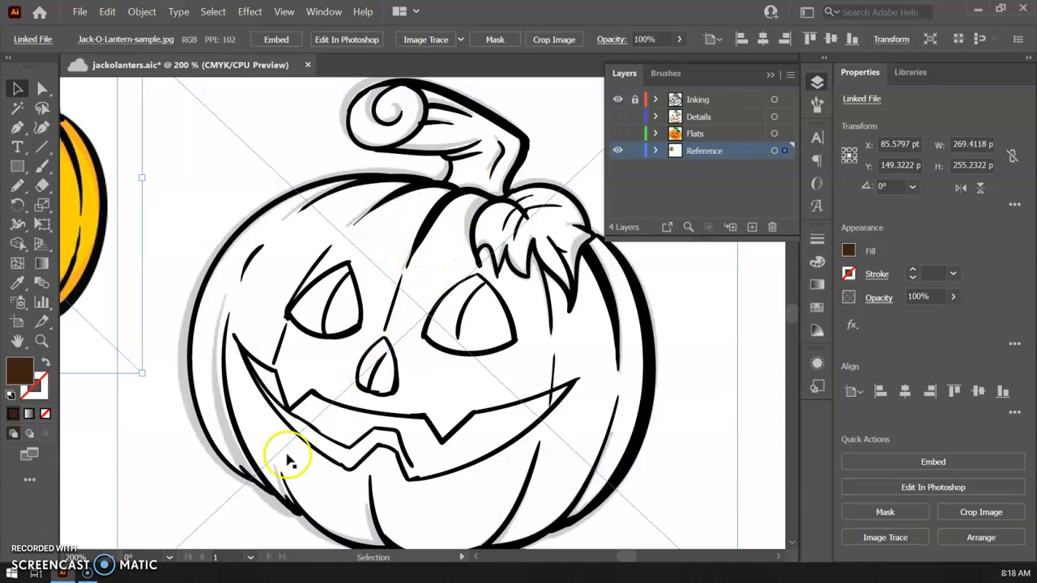
{"action": "mouse_move", "coordinate": [499, 185]}
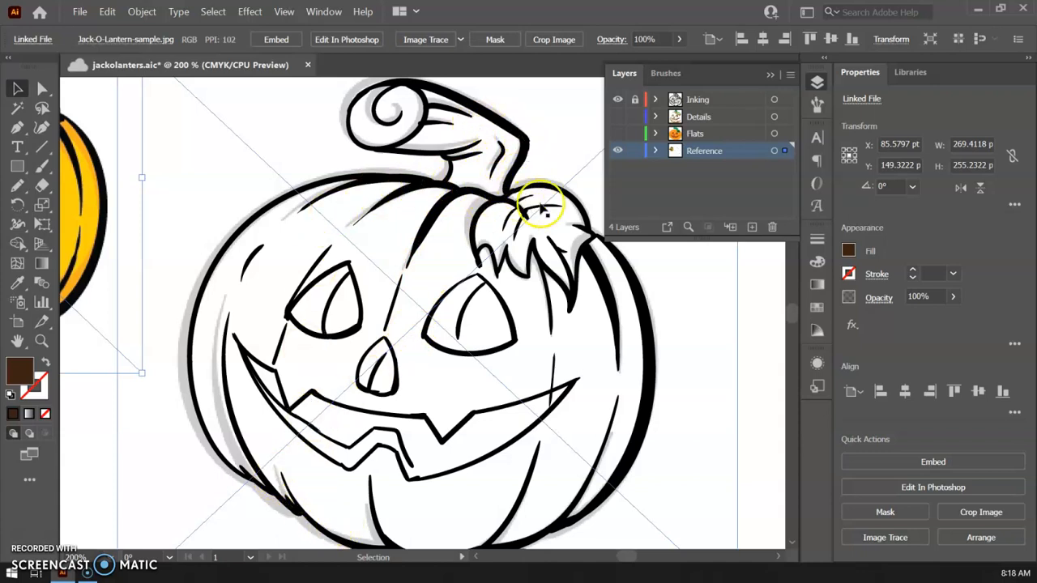
{"action": "left_click", "coordinate": [636, 99]}
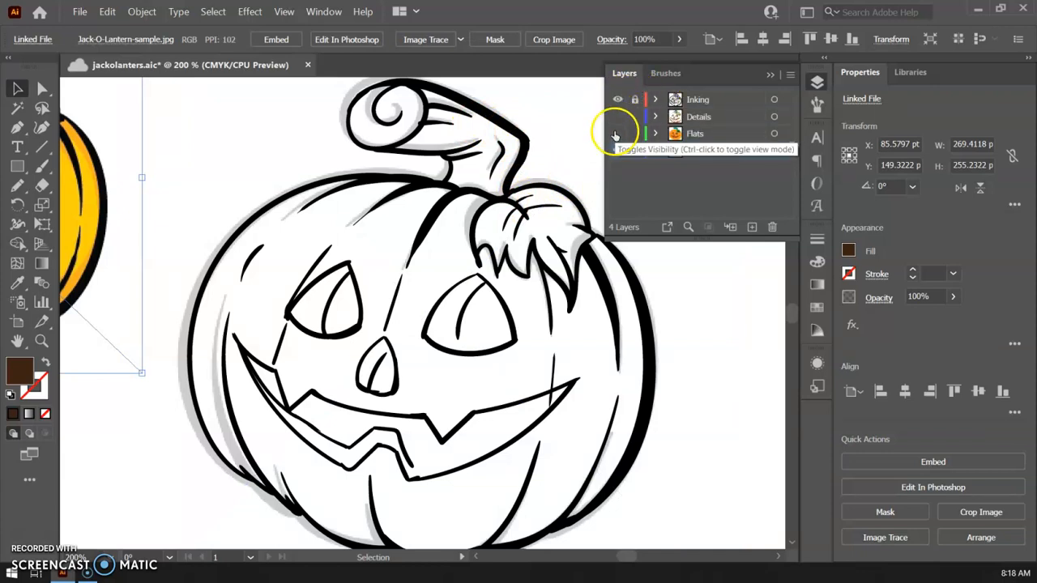
Show the Flats layer's orange, green and brown shapes and hide the Inking line art
{"action": "left_click", "coordinate": [618, 133]}
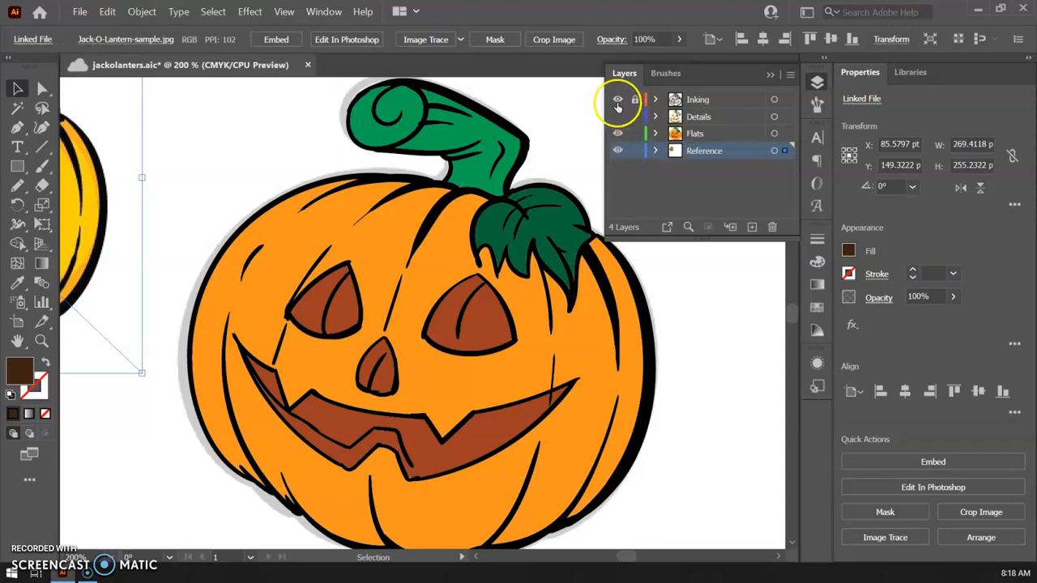
{"action": "left_click", "coordinate": [617, 99]}
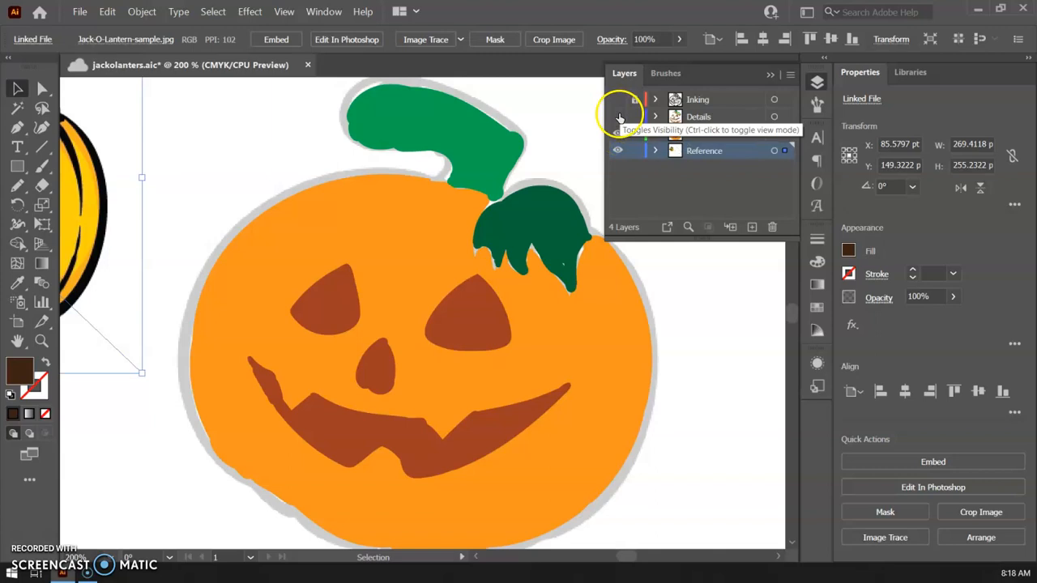
Show the Details shading and Inking line art again for the fully coloured pumpkin
{"action": "left_click", "coordinate": [619, 117]}
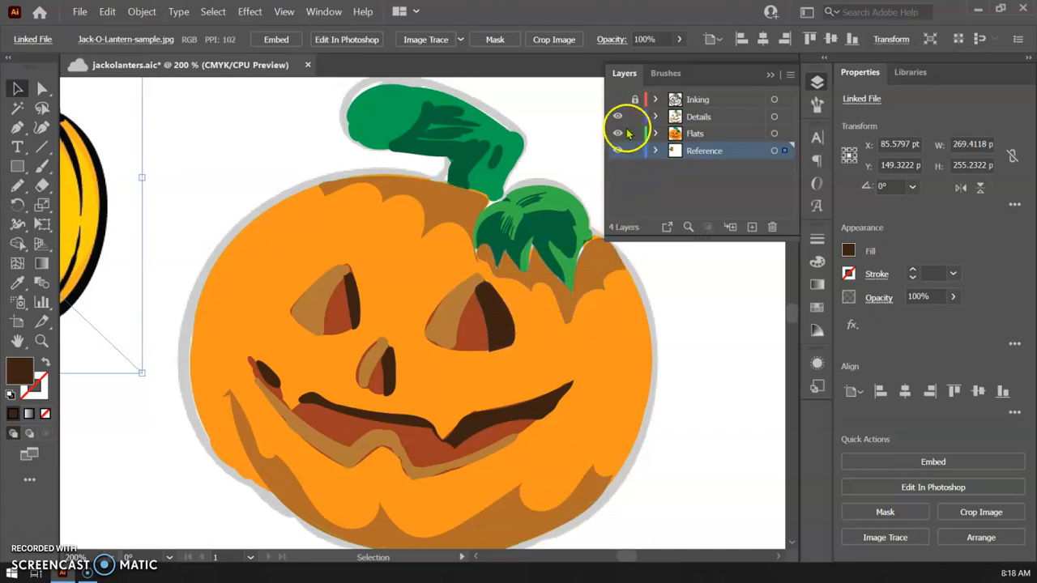
{"action": "left_click", "coordinate": [618, 99]}
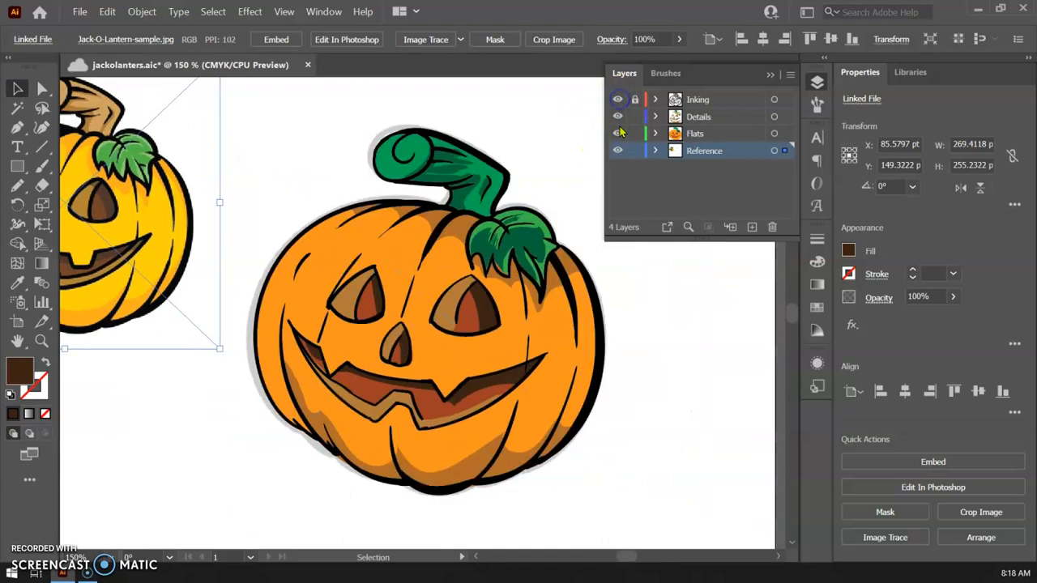
{"action": "mouse_move", "coordinate": [617, 151]}
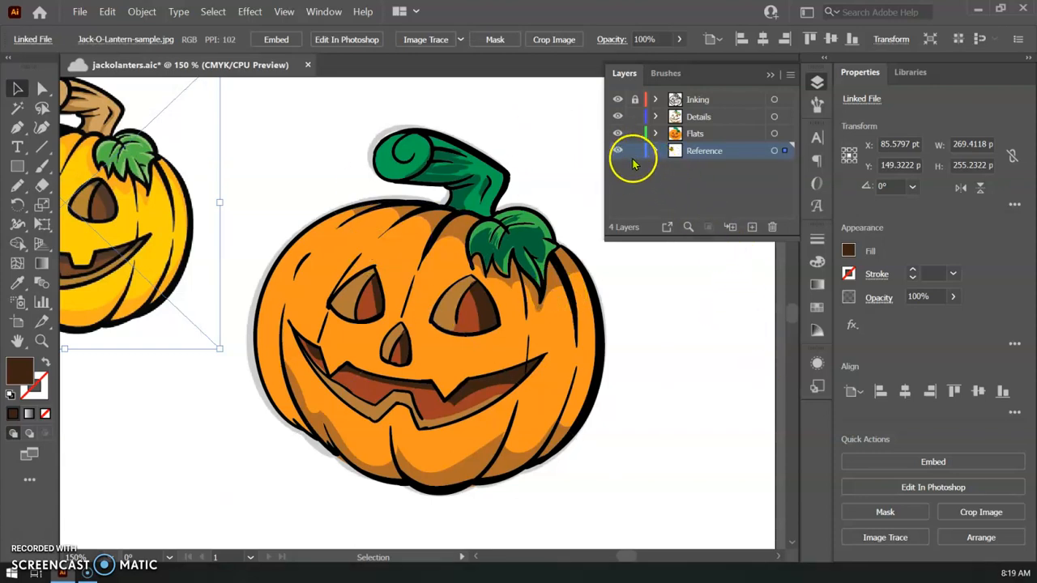
Hide the Reference sketch layer beneath the finished jack-o-lantern
{"action": "left_click", "coordinate": [617, 150]}
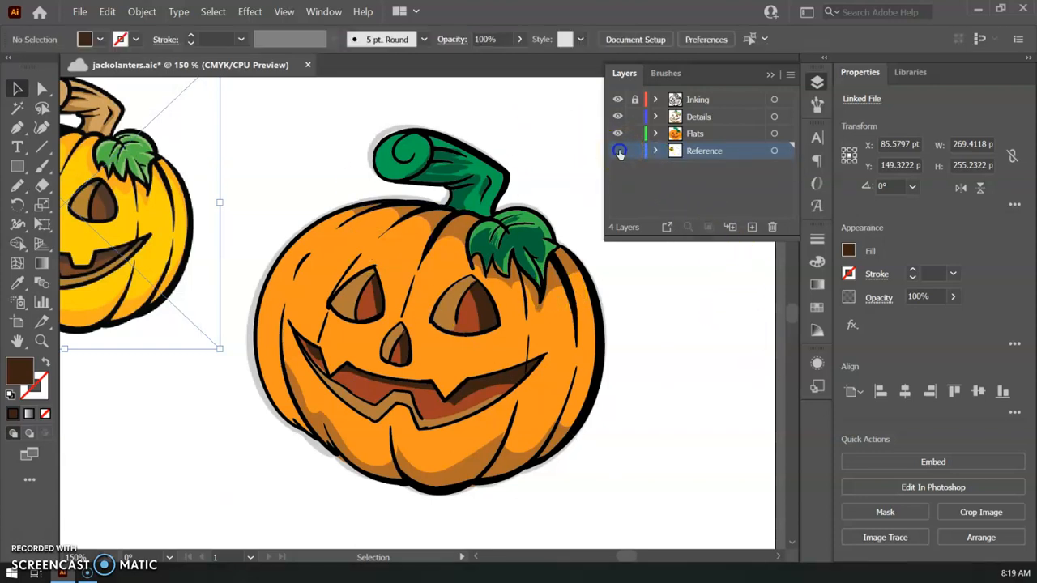